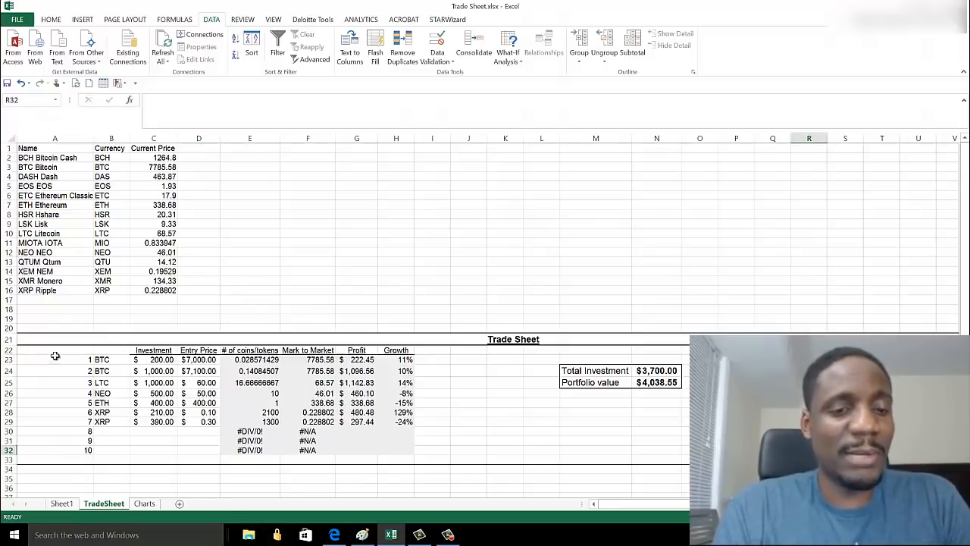
- Select the last trade row, then refresh all imported coin price data in the Trade Sheet
left_click(55, 391)
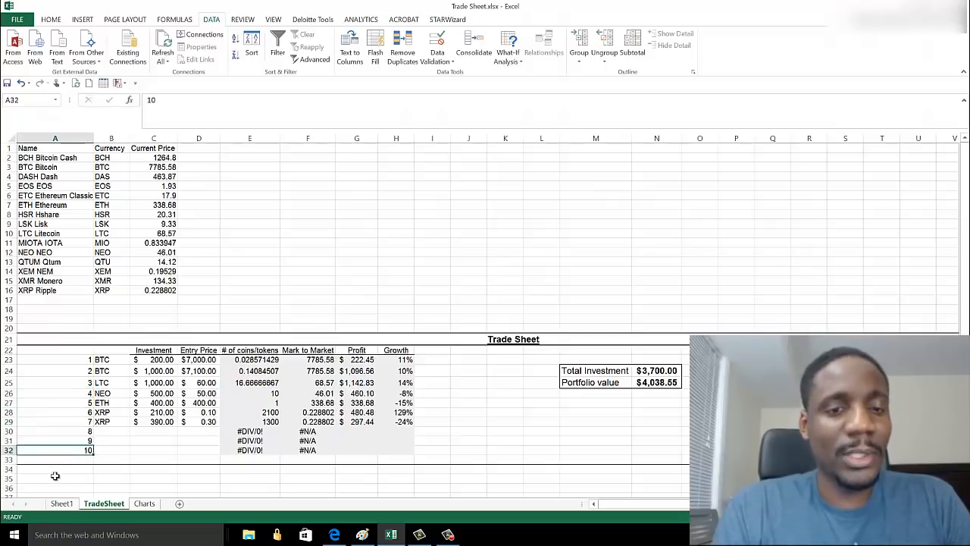
mouse_move(173, 481)
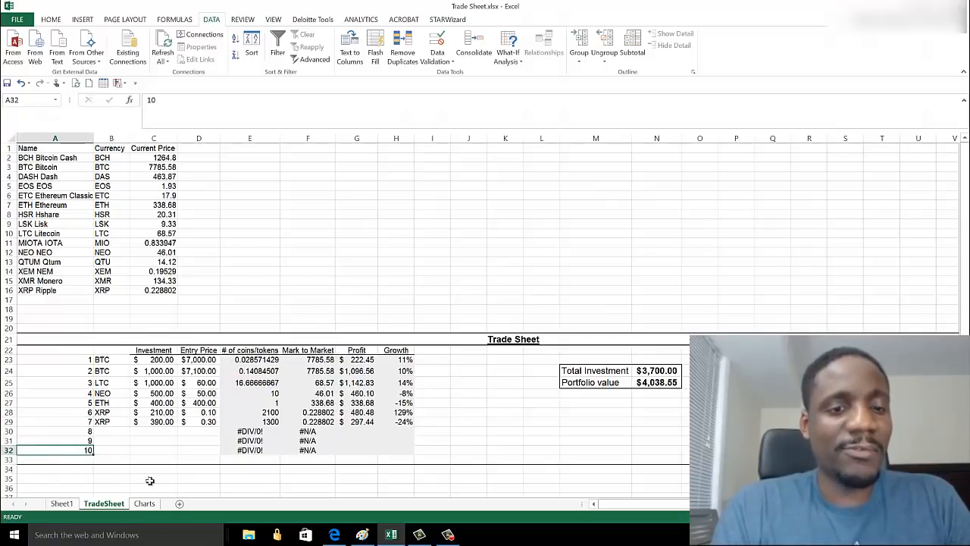
mouse_move(213, 428)
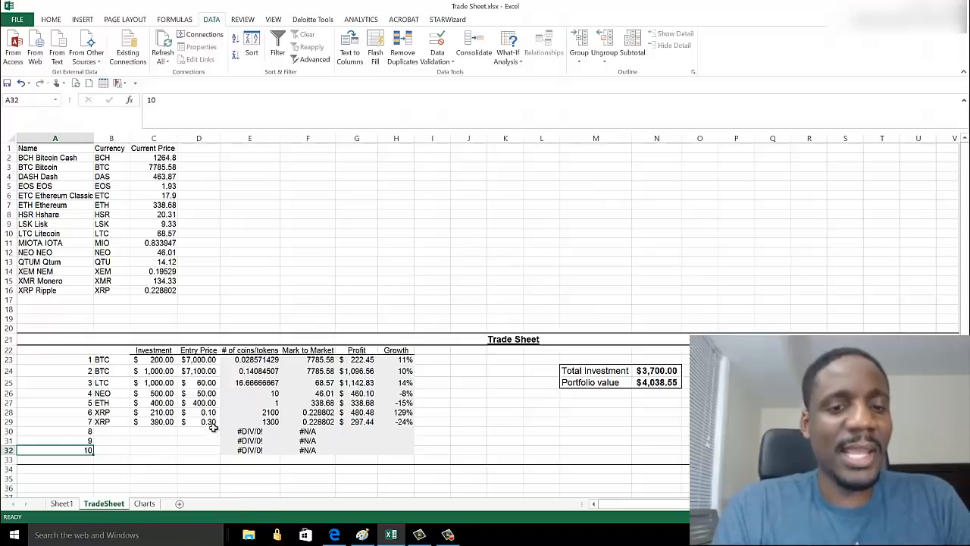
mouse_move(415, 454)
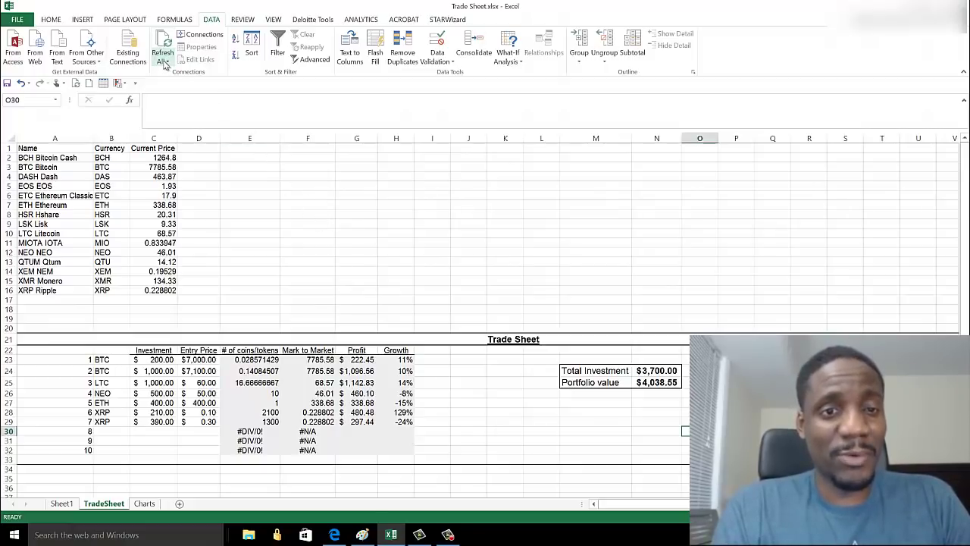
mouse_move(164, 64)
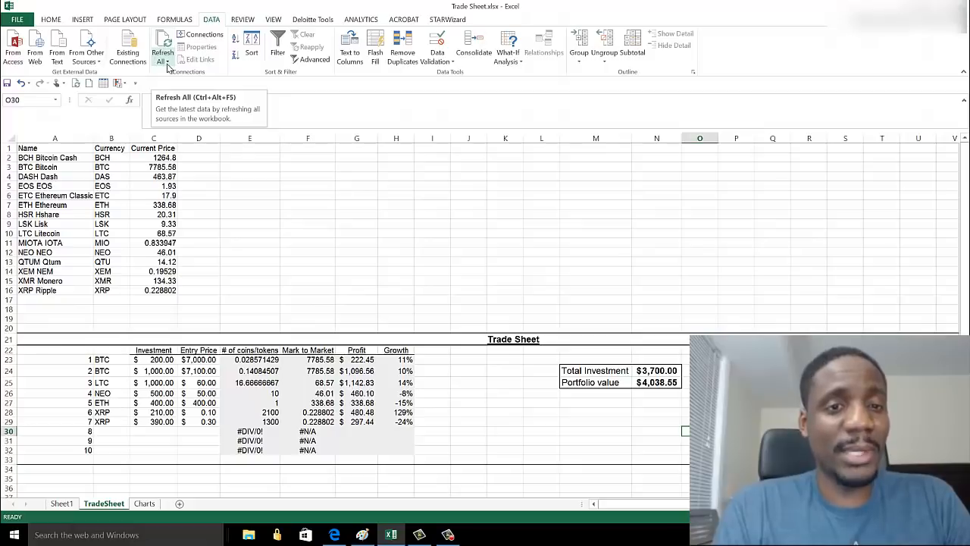
left_click(163, 42)
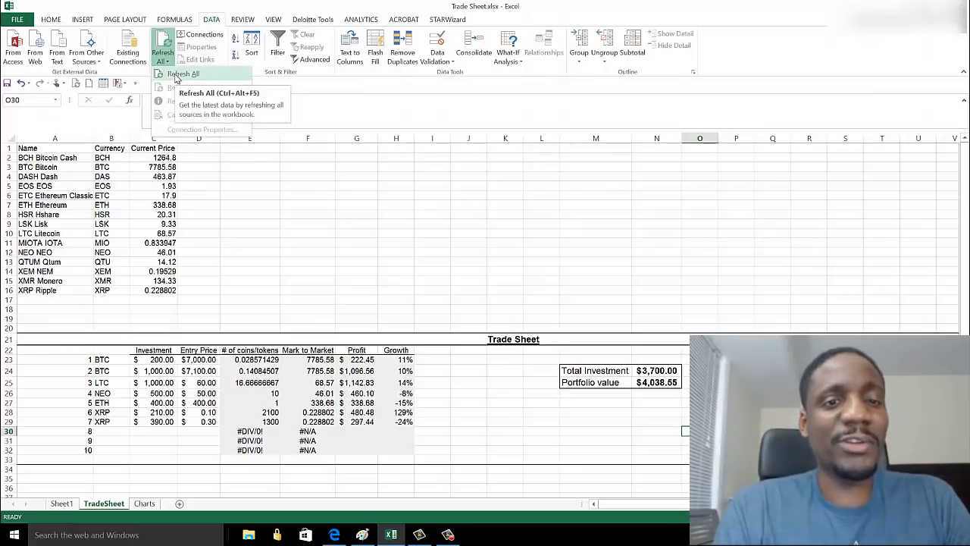
left_click(194, 74)
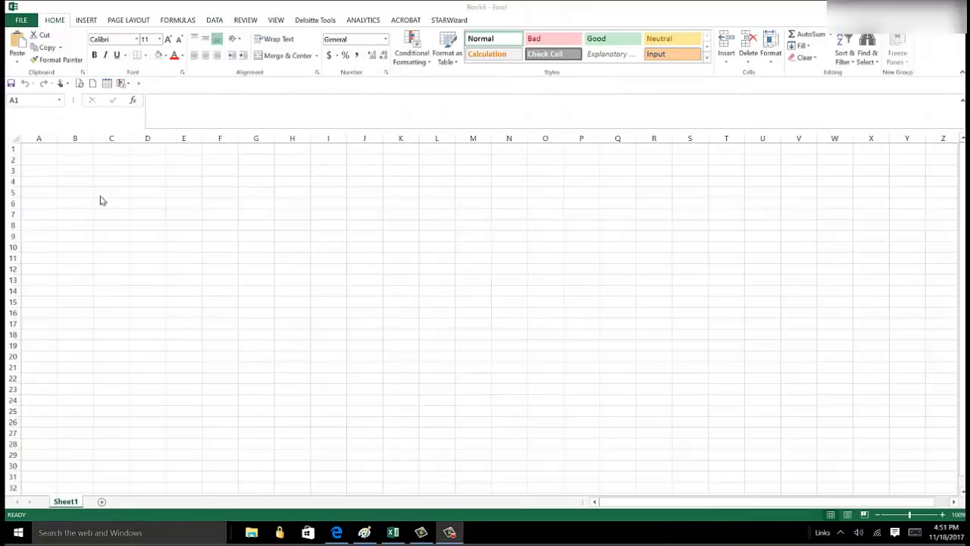
mouse_move(172, 179)
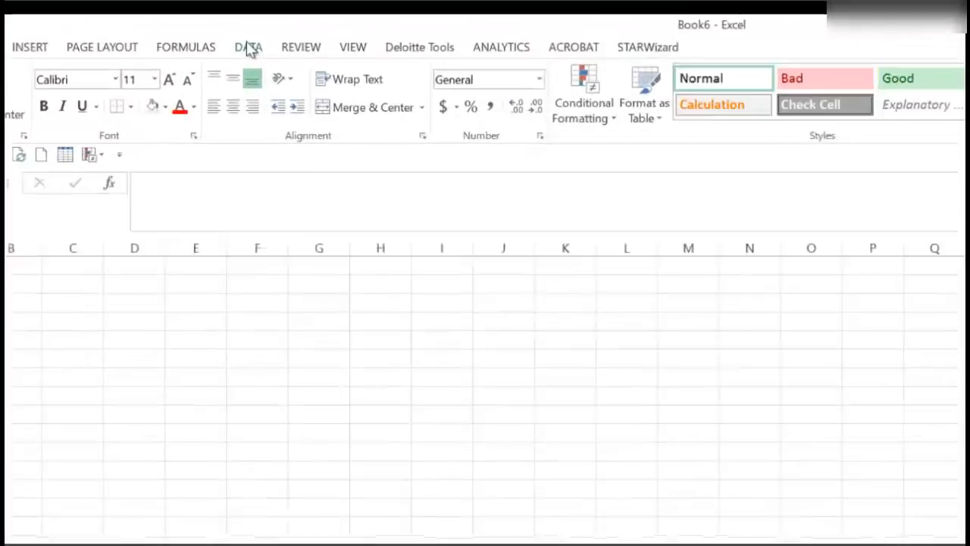
- Start a From Web data import in the blank workbook
left_click(248, 46)
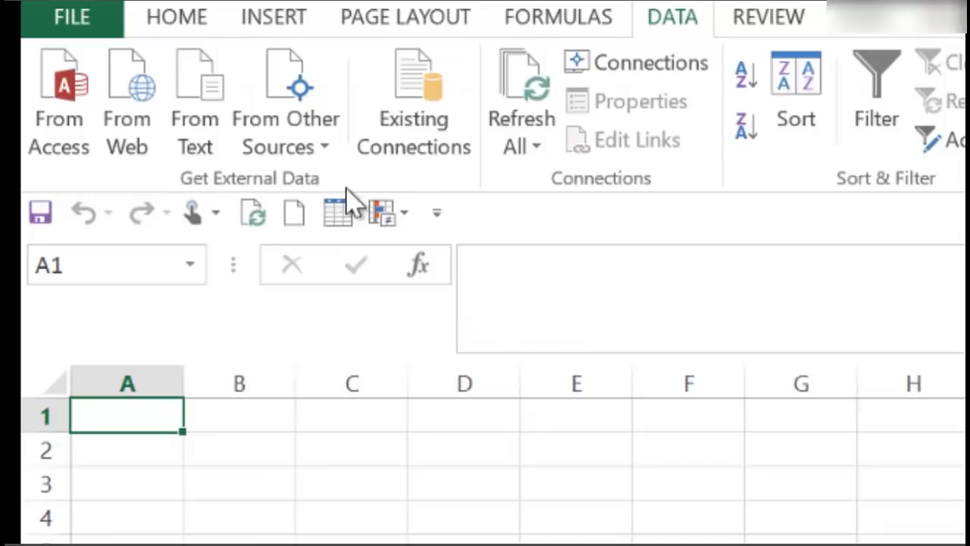
mouse_move(224, 170)
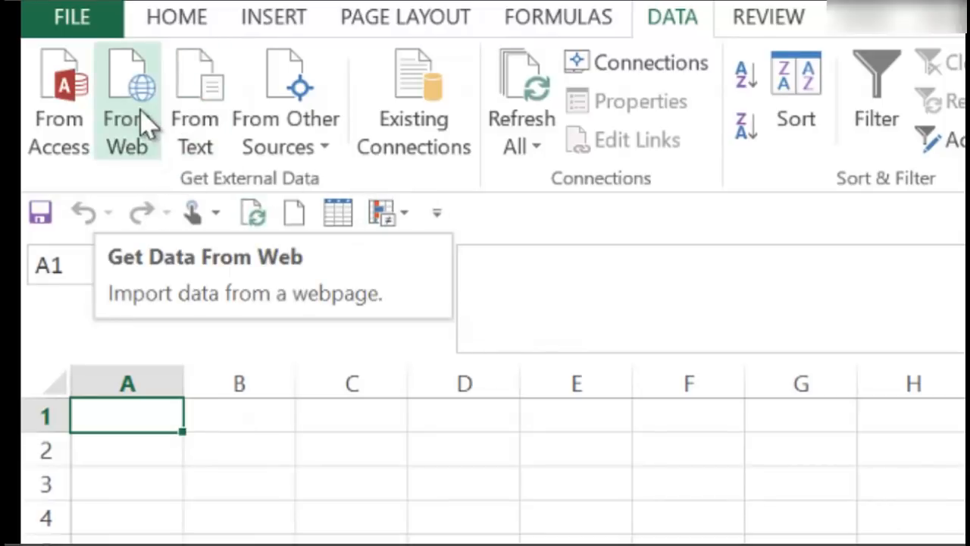
left_click(127, 83)
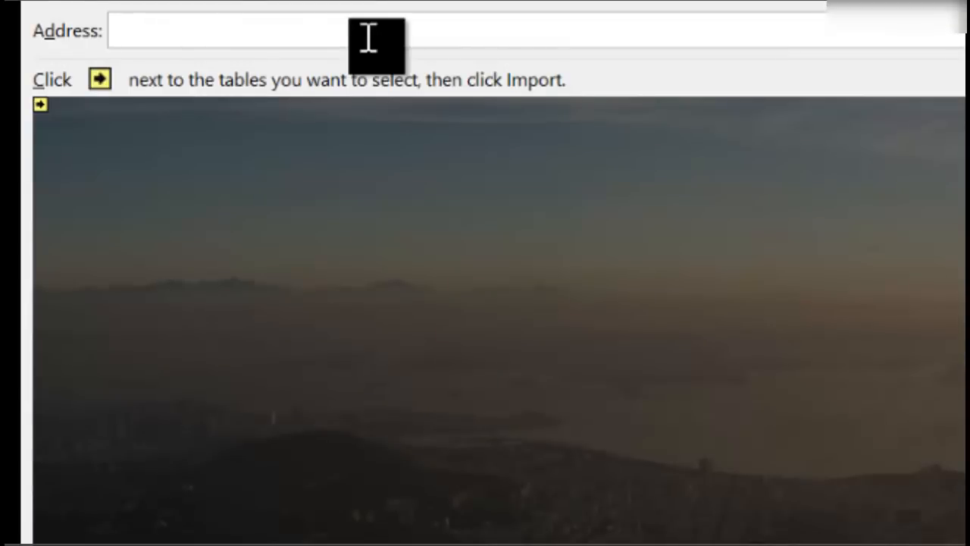
- Load coinmarketcap.com in the web query and import its market-cap table
left_click(227, 31)
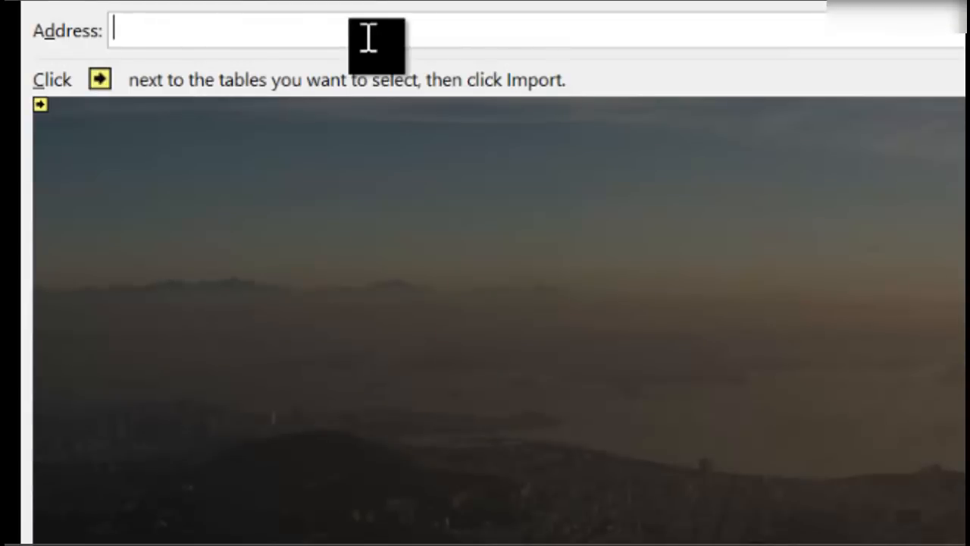
type("coinmarketcap.com/")
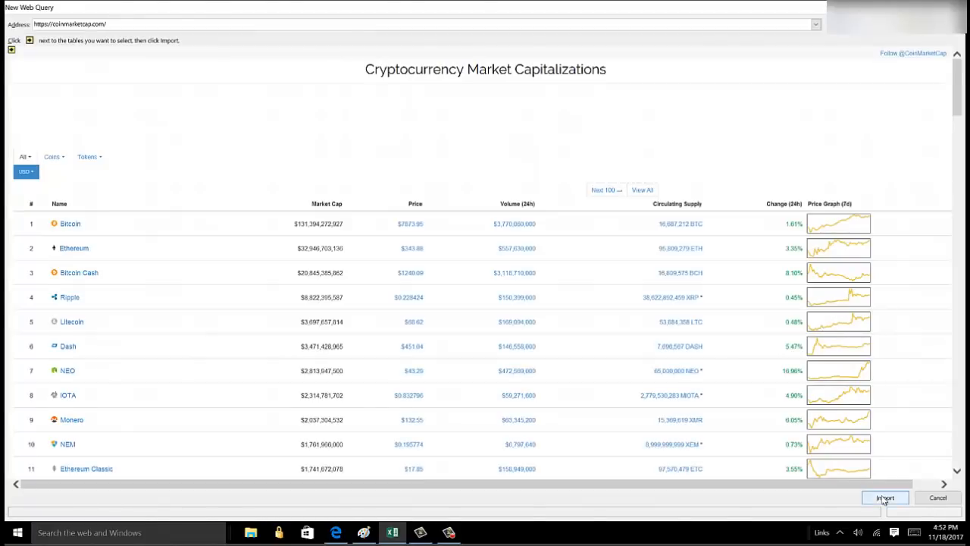
left_click(885, 497)
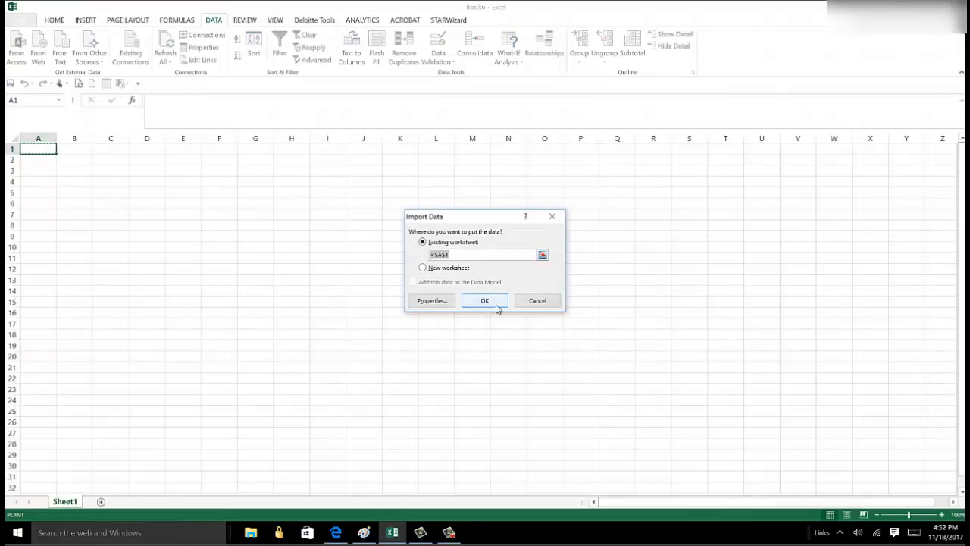
- Place the imported data at cell A1 and view the updated TradeSheet portfolio
left_click(484, 300)
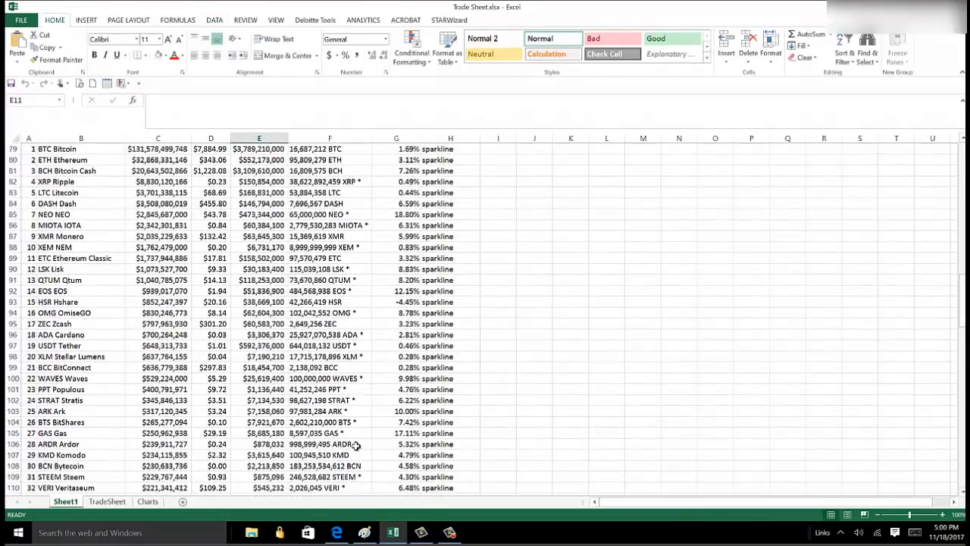
left_click(103, 500)
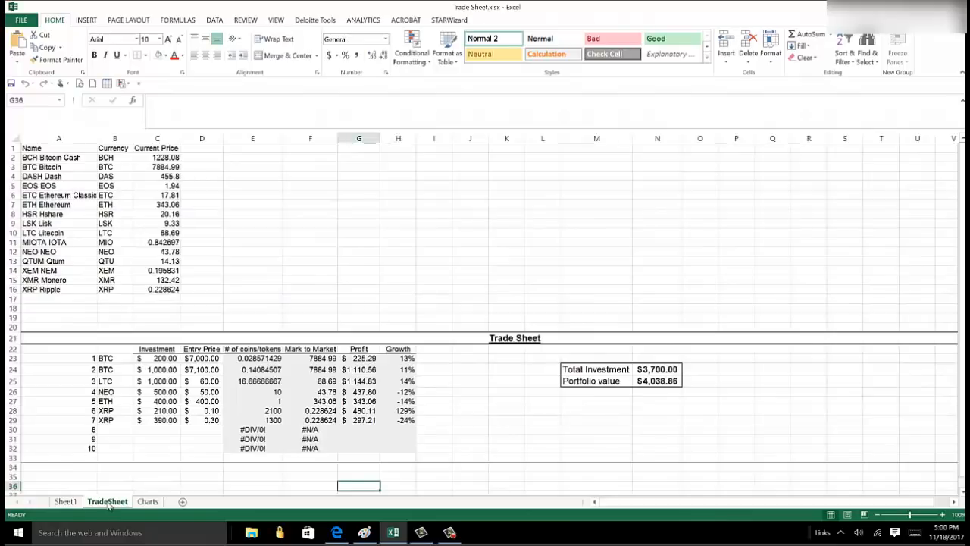